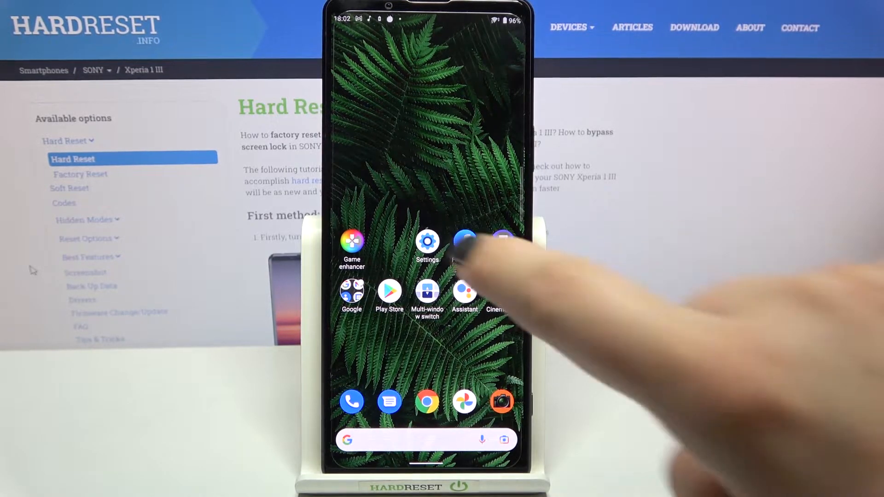
Reach the Special app access list via Settings and Apps & notifications
left_click(427, 243)
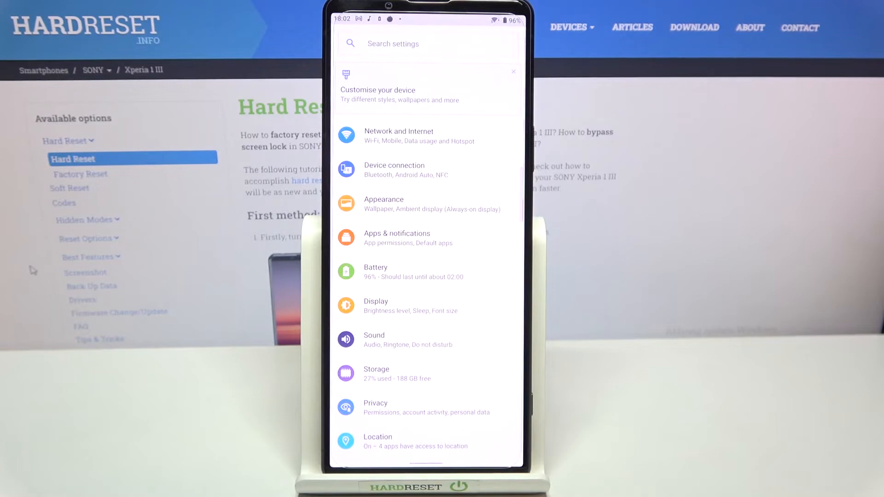
left_click(396, 238)
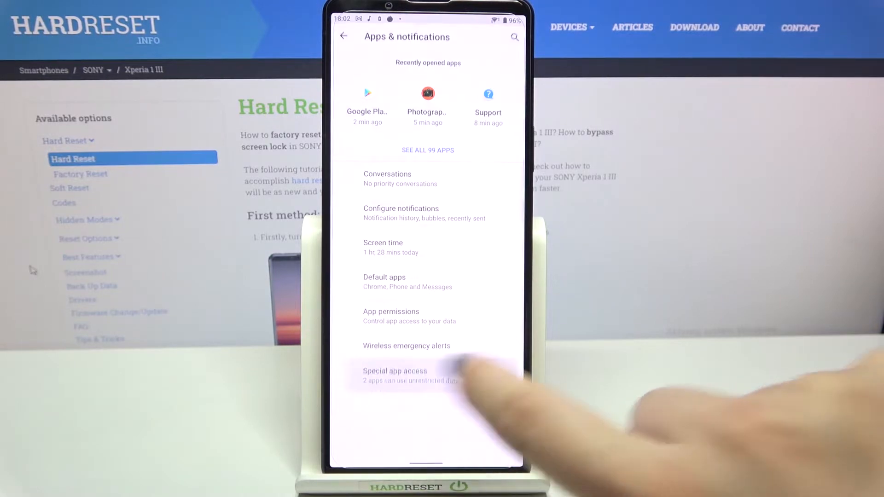
left_click(395, 370)
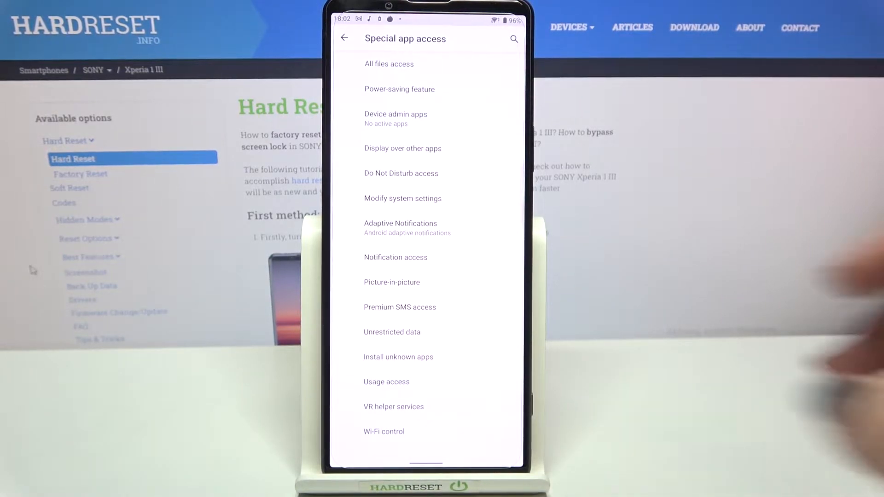
In Install unknown apps, switch on Allow from this source for Gmail
left_click(397, 357)
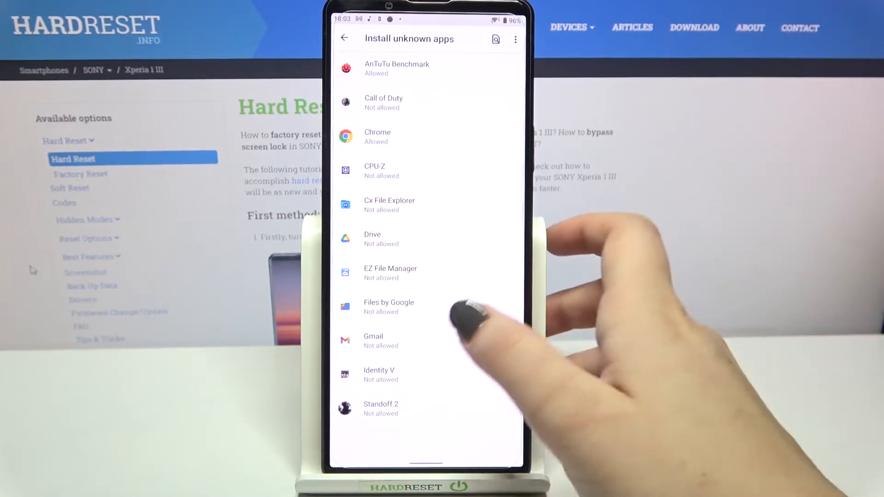
left_click(374, 341)
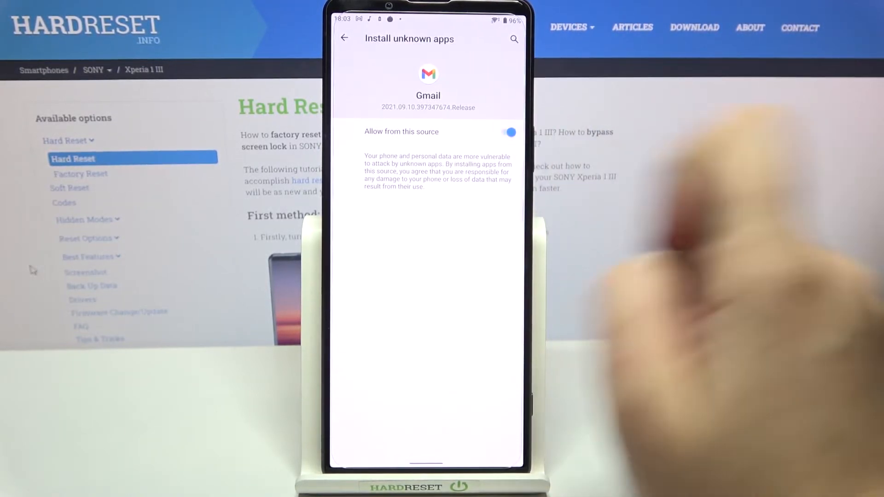
left_click(345, 39)
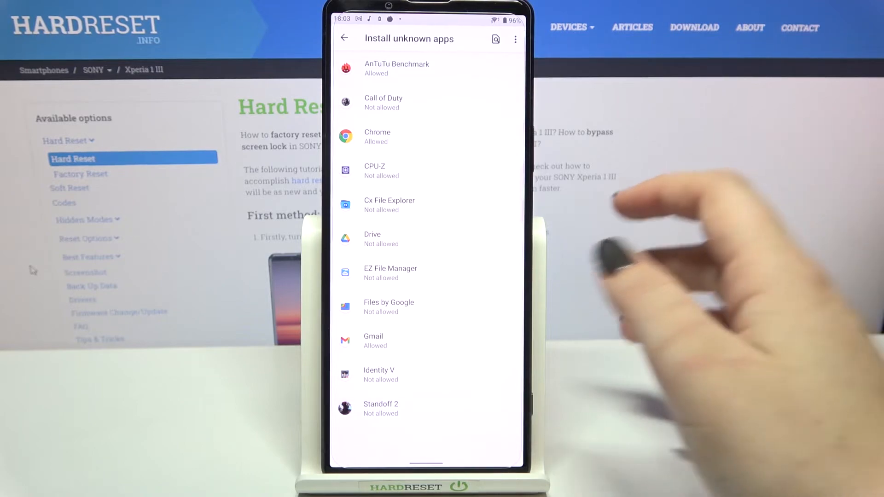
Switch off Allow from this source for Gmail so it reads Not allowed
left_click(373, 340)
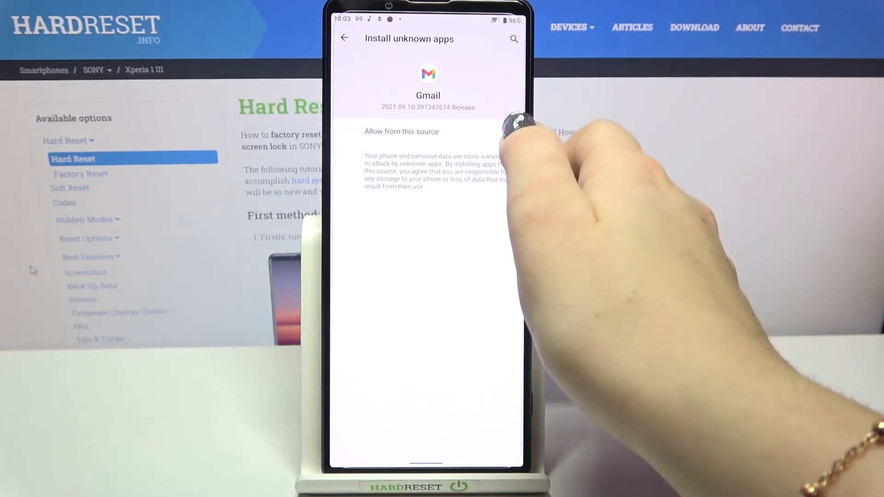
left_click(344, 37)
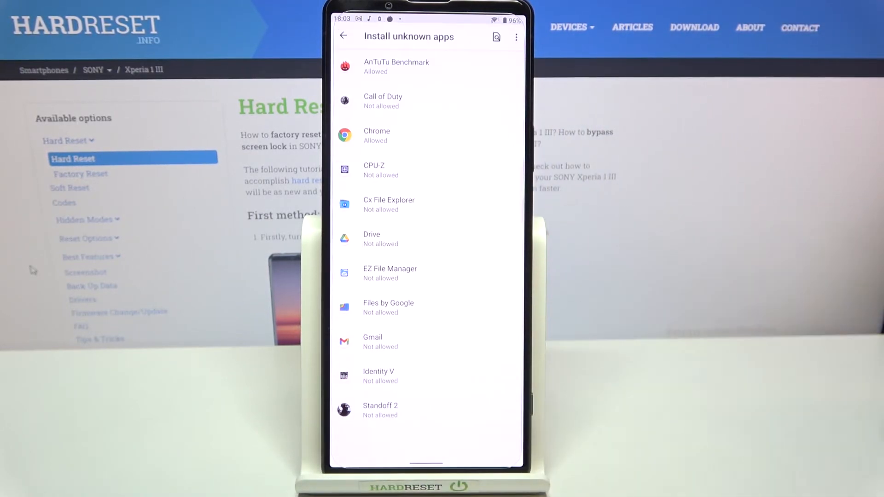